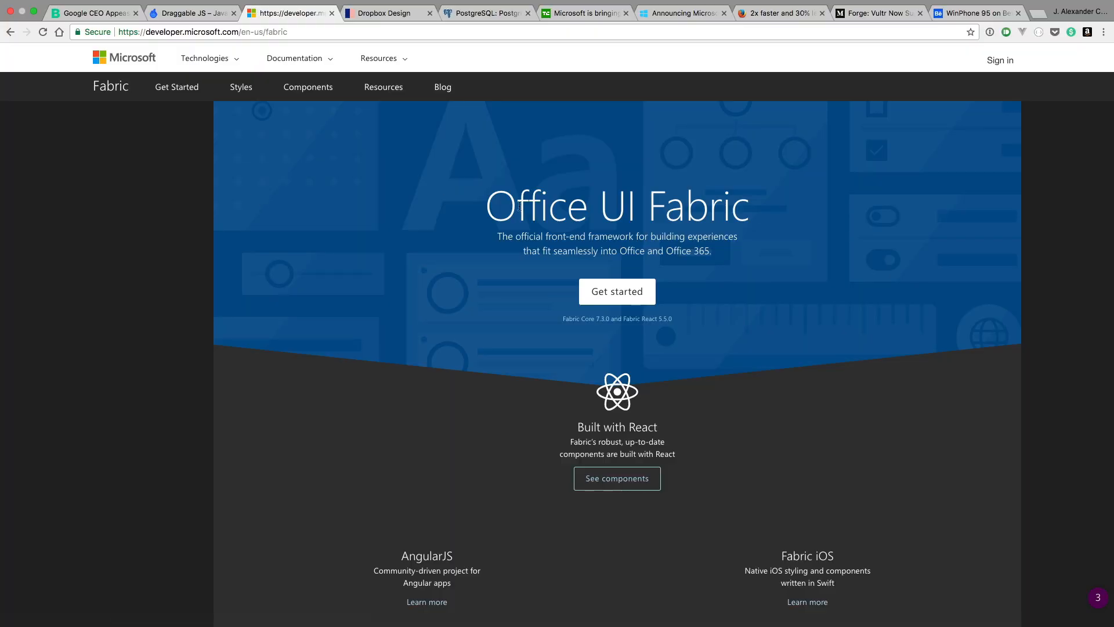
- Scroll the Fabric home page and go to 'See components' under Built with React
{"action": "scroll", "scroll_direction": "down", "scroll_amount": 3}
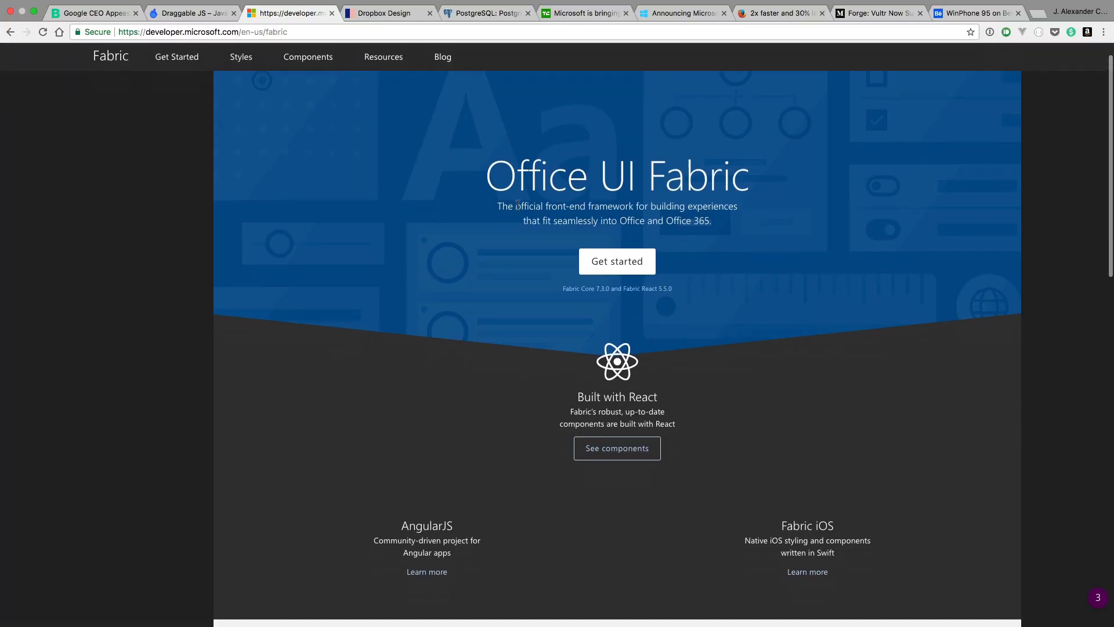
{"action": "scroll", "scroll_direction": "down", "scroll_amount": 3}
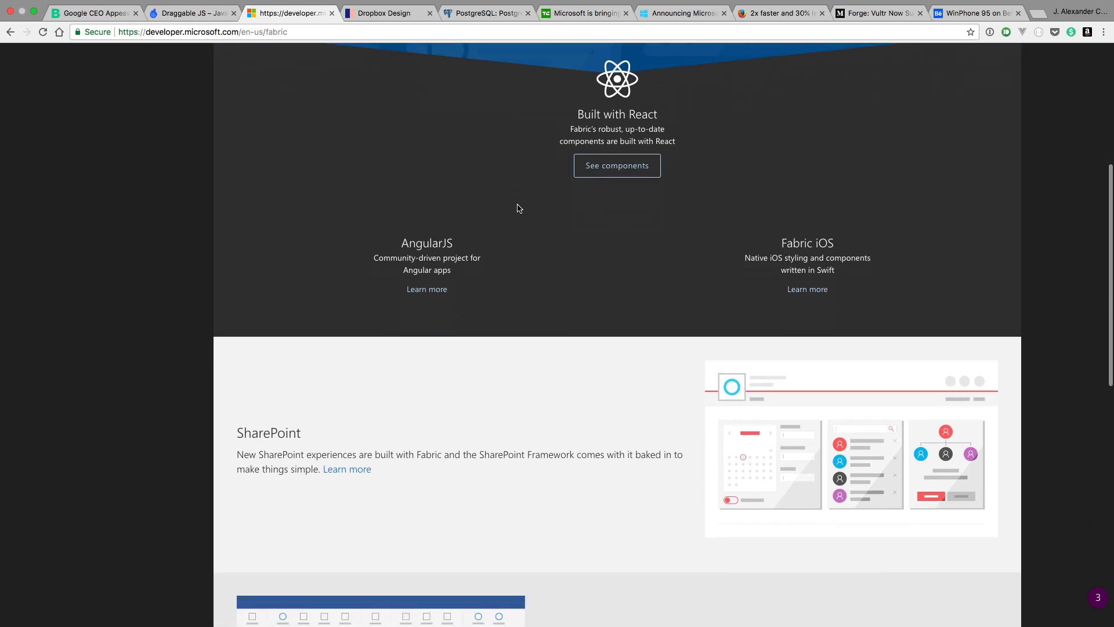
{"action": "scroll", "scroll_direction": "up", "scroll_amount": 3}
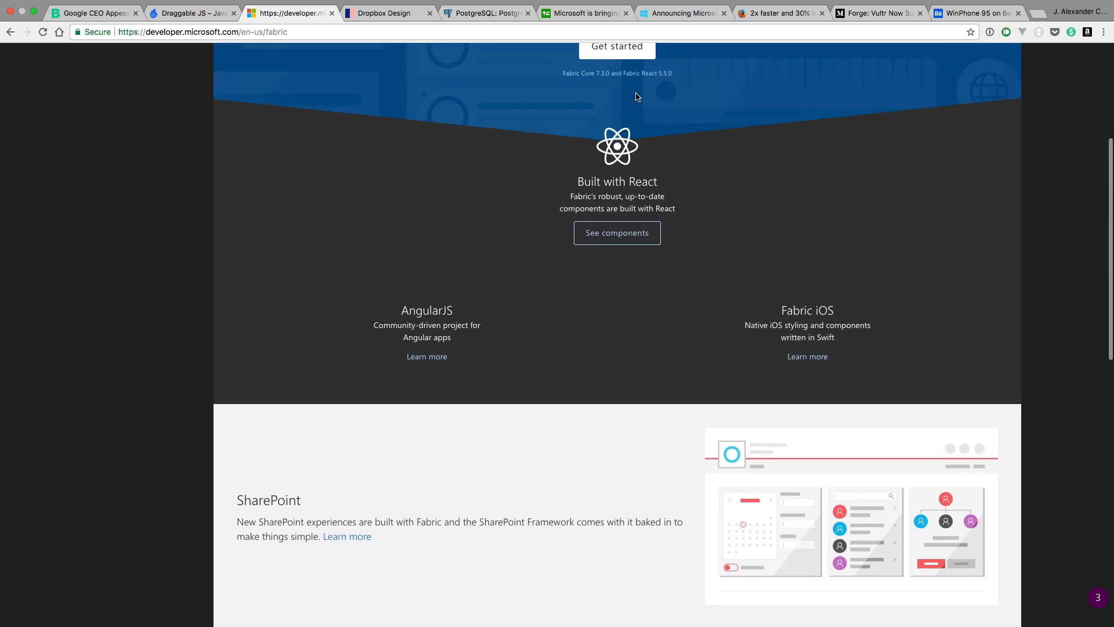
{"action": "mouse_move", "coordinate": [622, 247]}
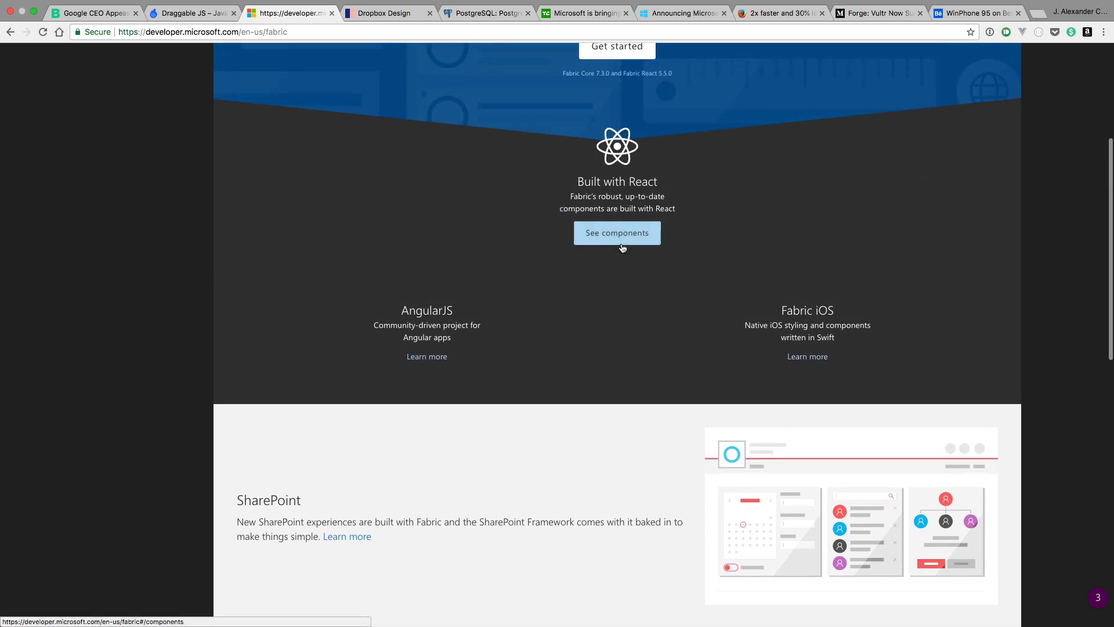
{"action": "scroll", "scroll_direction": "down", "scroll_amount": 3}
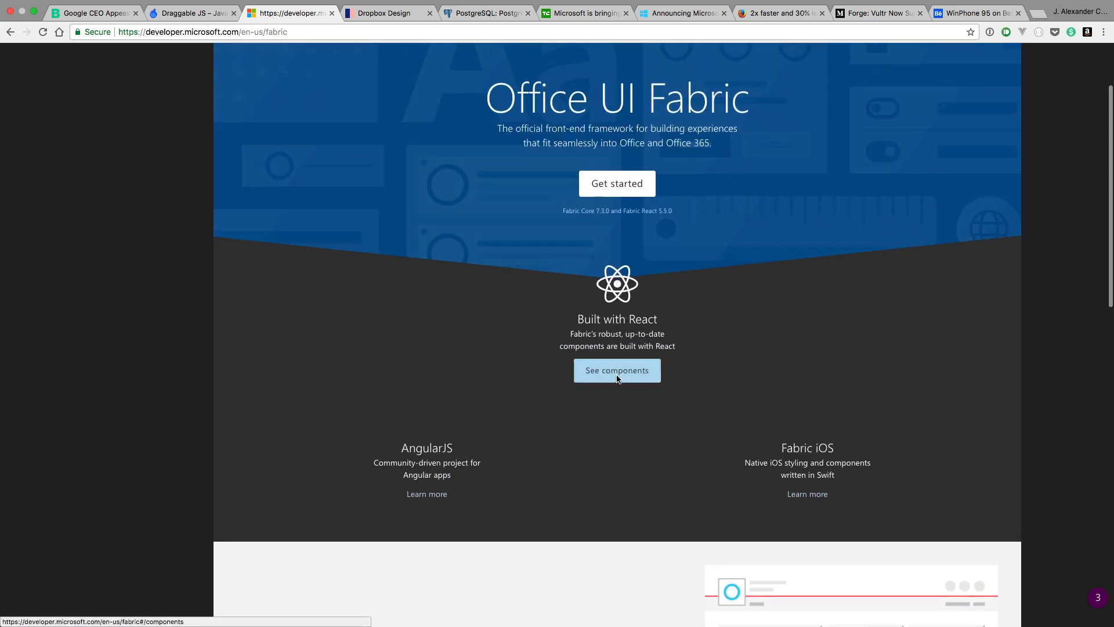
{"action": "left_click", "coordinate": [618, 370]}
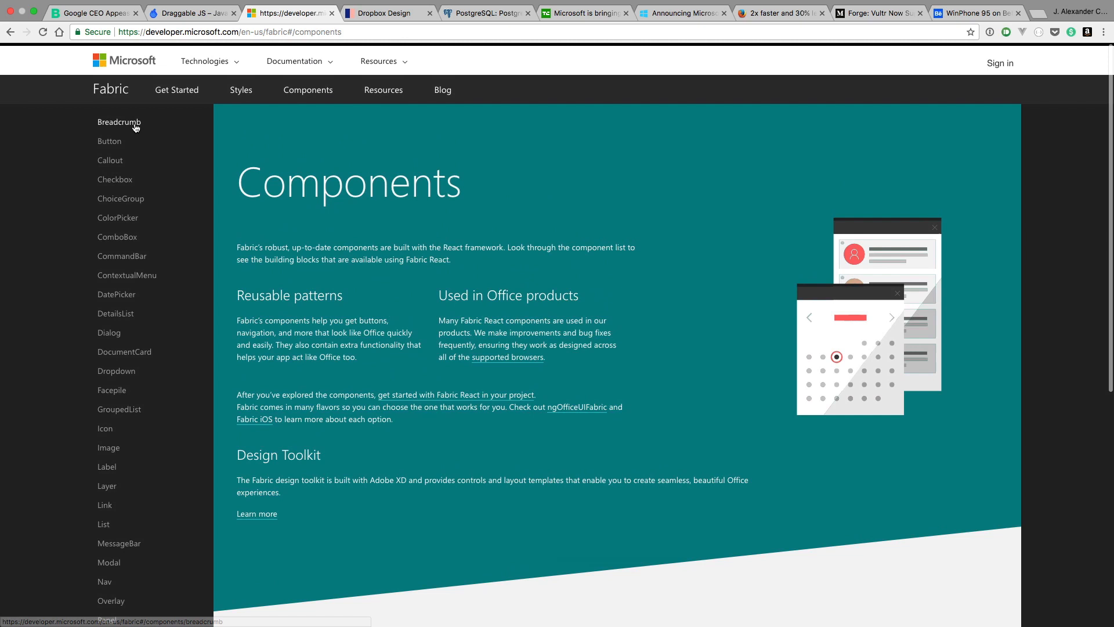
- Review the Breadcrumb page's best practices and variants, then move on to Callout
{"action": "left_click", "coordinate": [119, 122]}
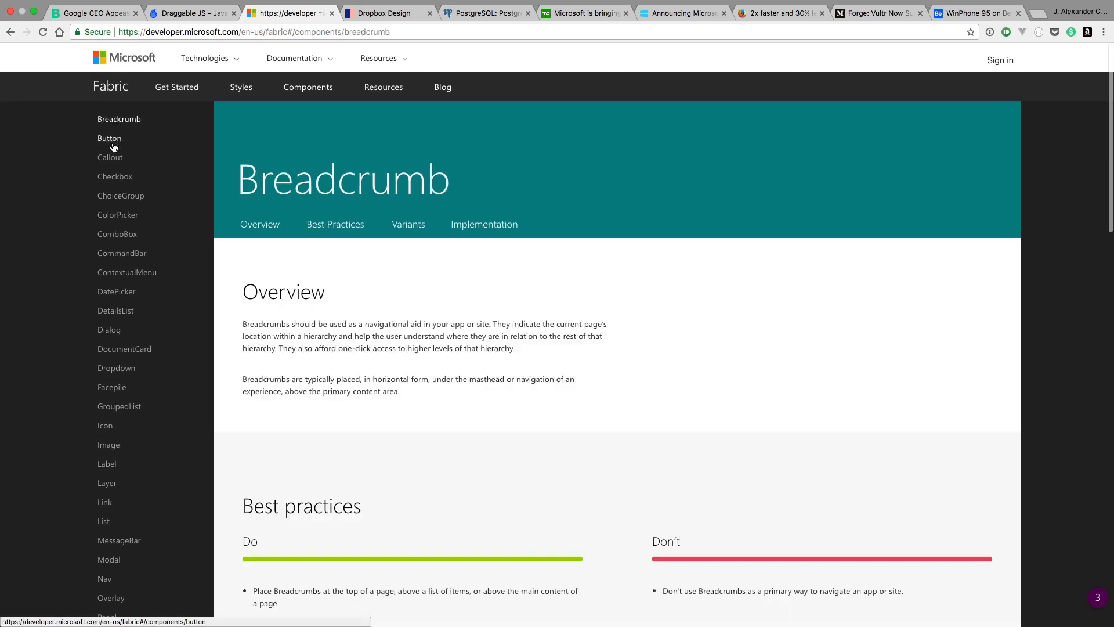
{"action": "scroll", "scroll_direction": "down", "scroll_amount": 3}
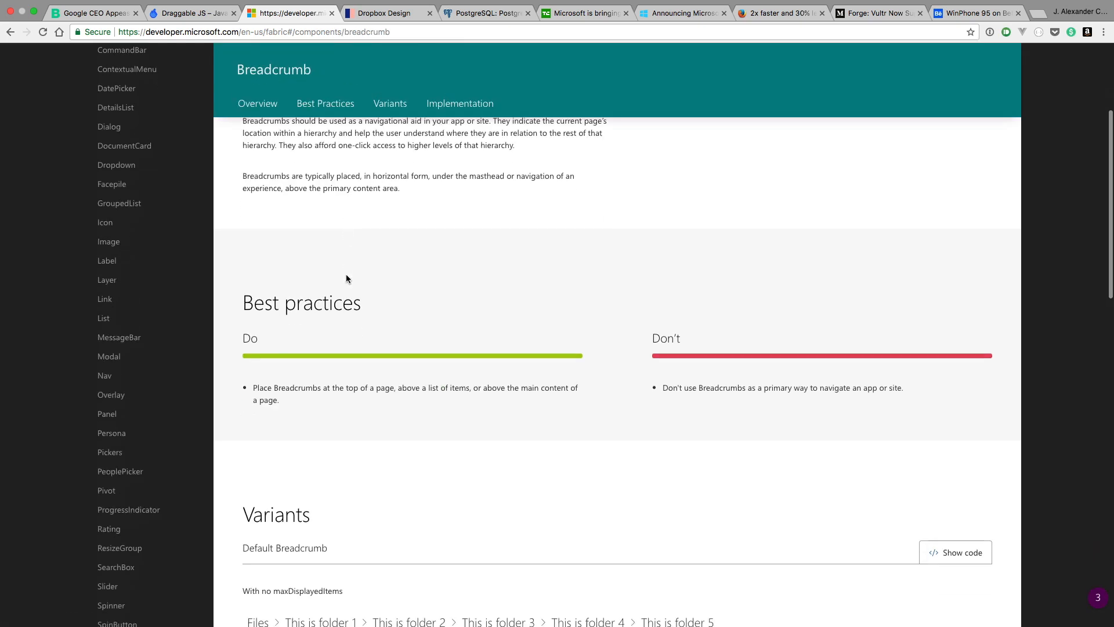
{"action": "scroll", "scroll_direction": "down", "scroll_amount": 3}
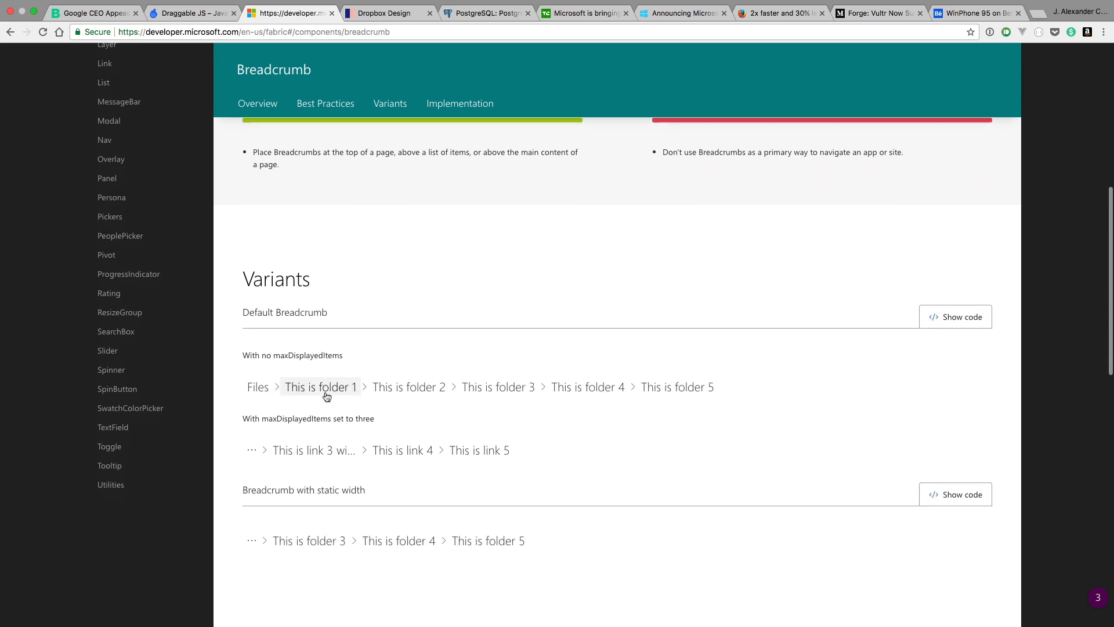
{"action": "scroll", "scroll_direction": "up", "scroll_amount": 3}
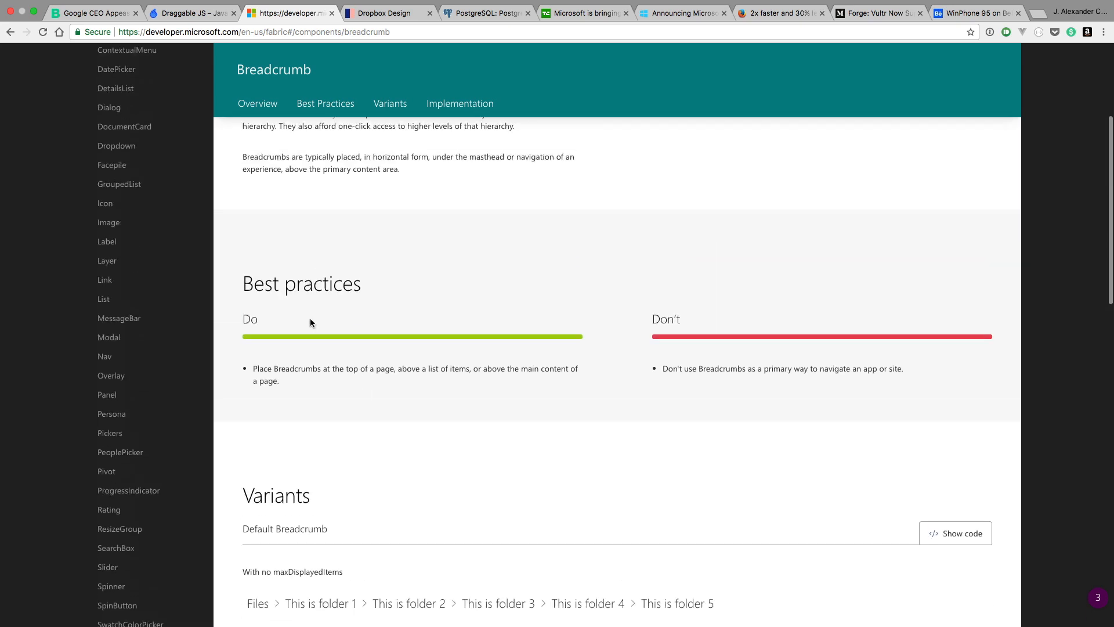
{"action": "left_click", "coordinate": [109, 157]}
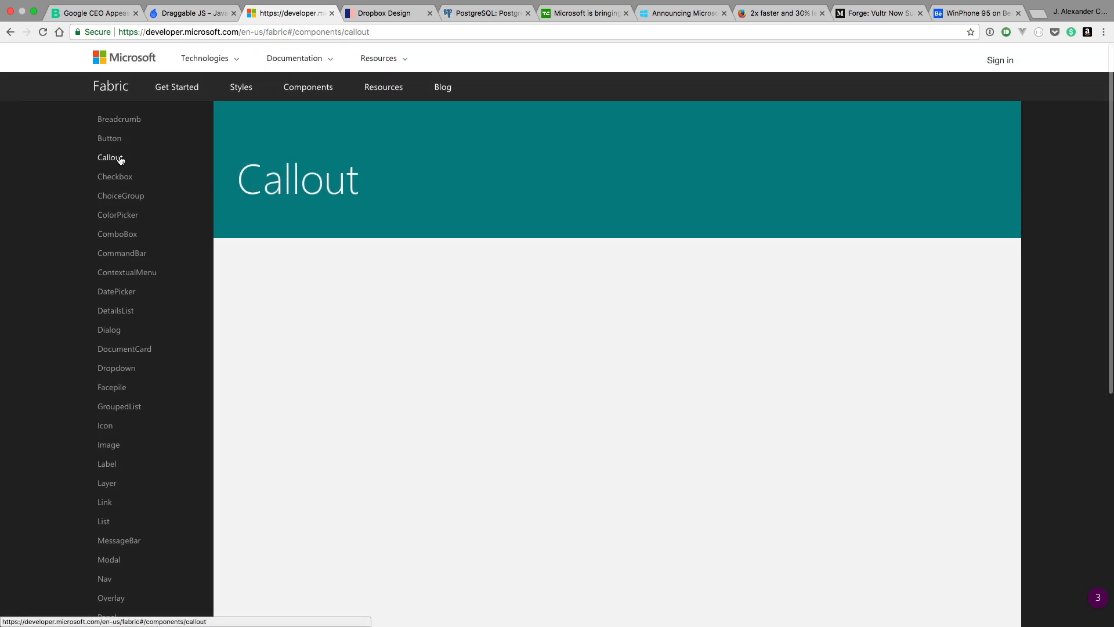
- Read the Callout overview and best practices, then go to the ComboBox page
{"action": "scroll", "scroll_direction": "down", "scroll_amount": 3}
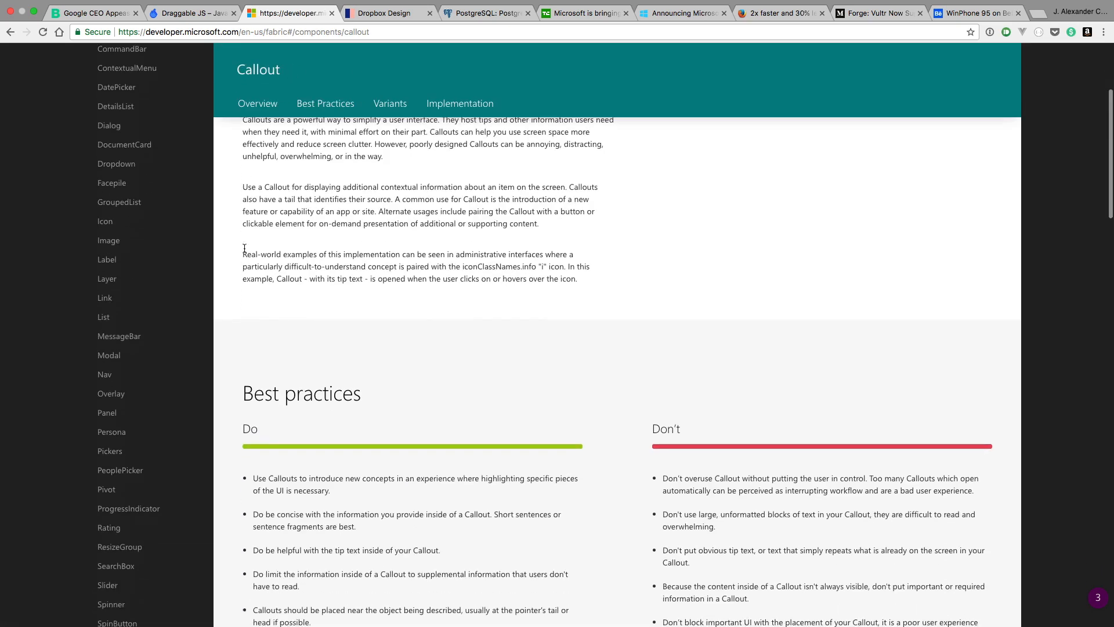
{"action": "scroll", "scroll_direction": "down", "scroll_amount": 3}
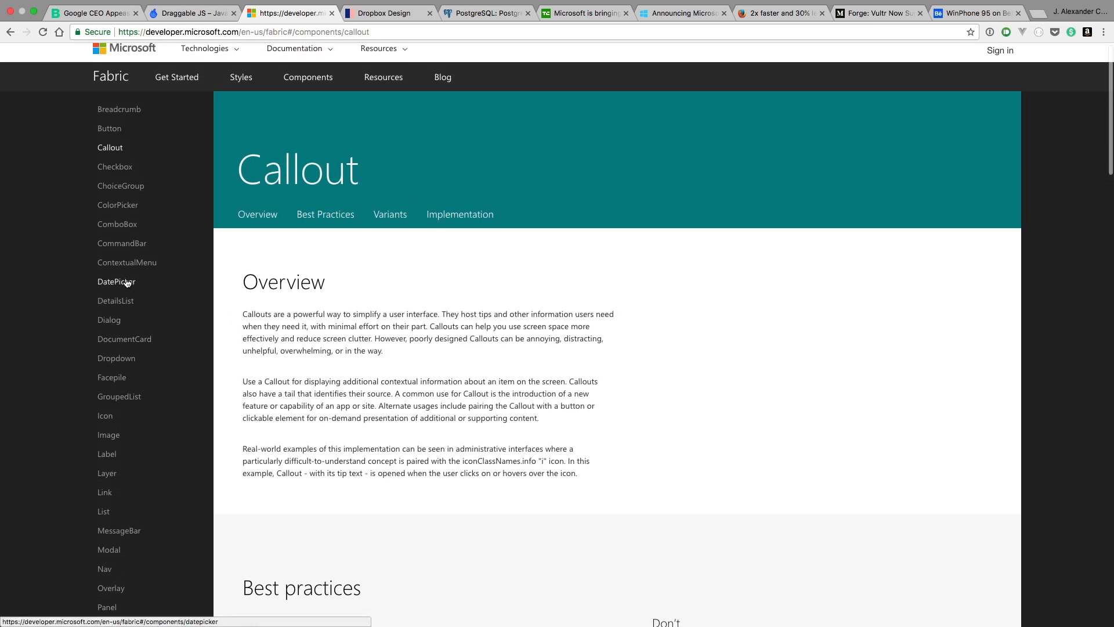
{"action": "mouse_move", "coordinate": [118, 226]}
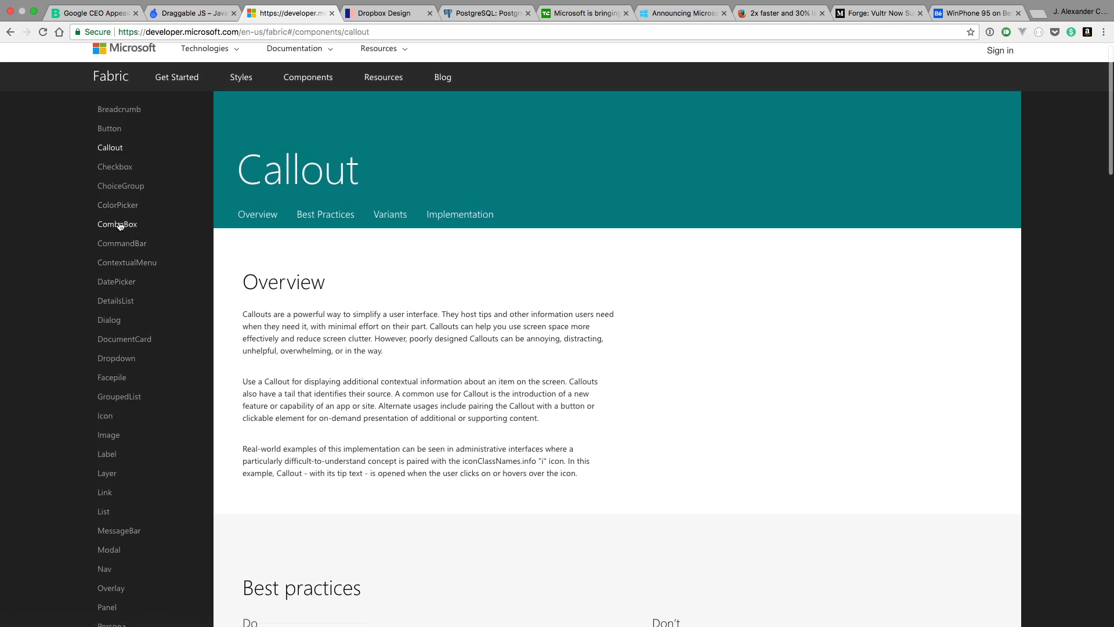
{"action": "left_click", "coordinate": [117, 224]}
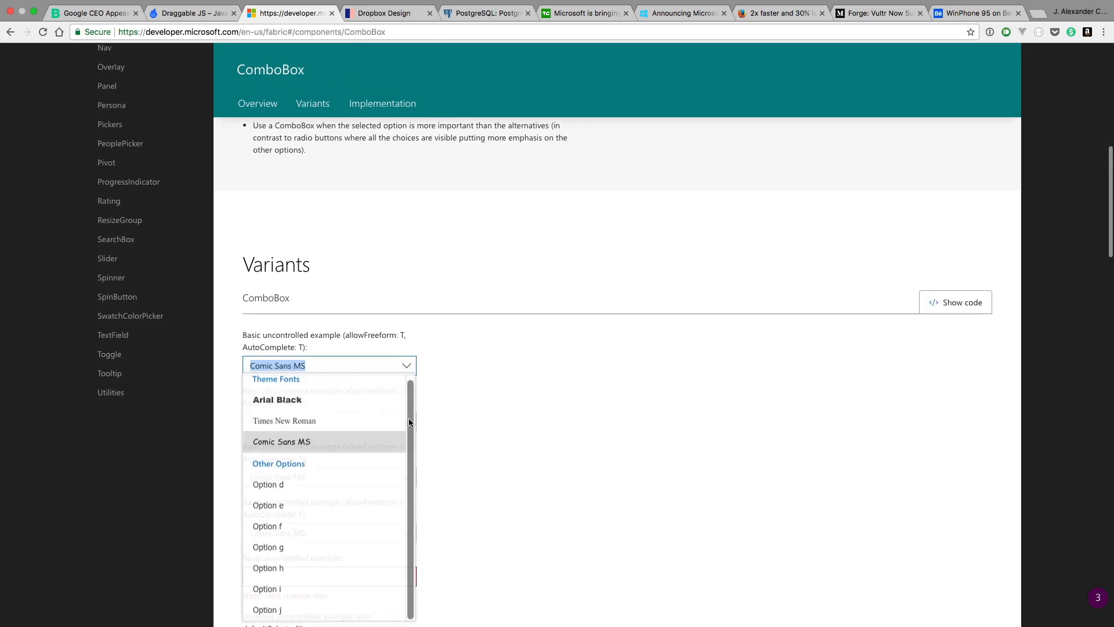
- Scroll through the ComboBox variants including the basic theme-fonts example
{"action": "scroll", "scroll_direction": "down", "scroll_amount": 3}
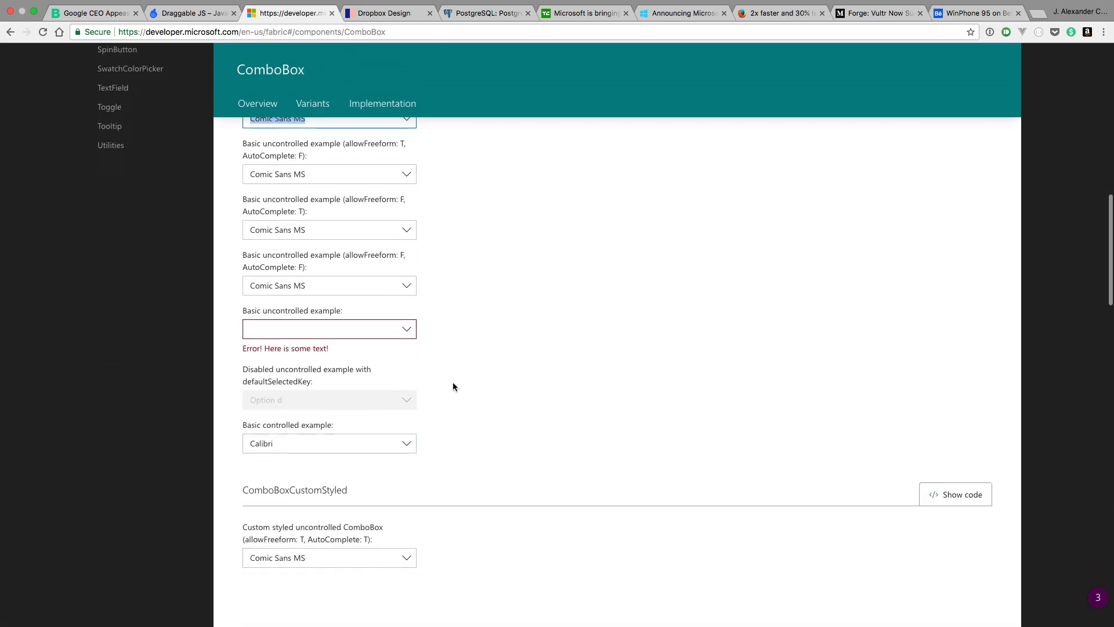
{"action": "scroll", "scroll_direction": "up", "scroll_amount": 3}
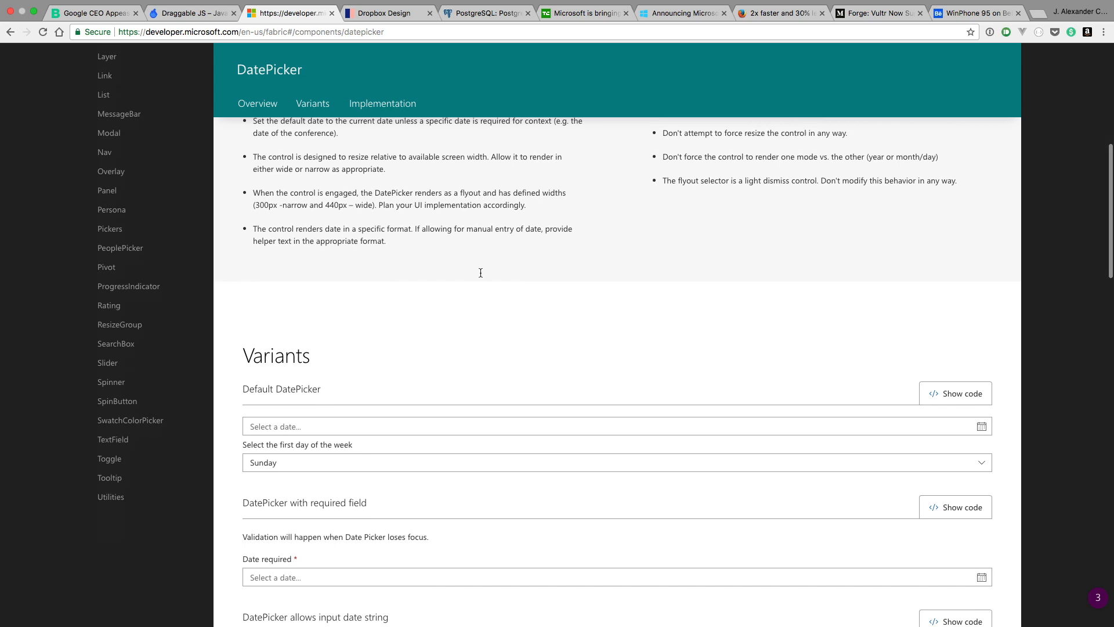
- Pick Sat Oct 07 2017 in the default DatePicker example's calendar
{"action": "left_click", "coordinate": [615, 413]}
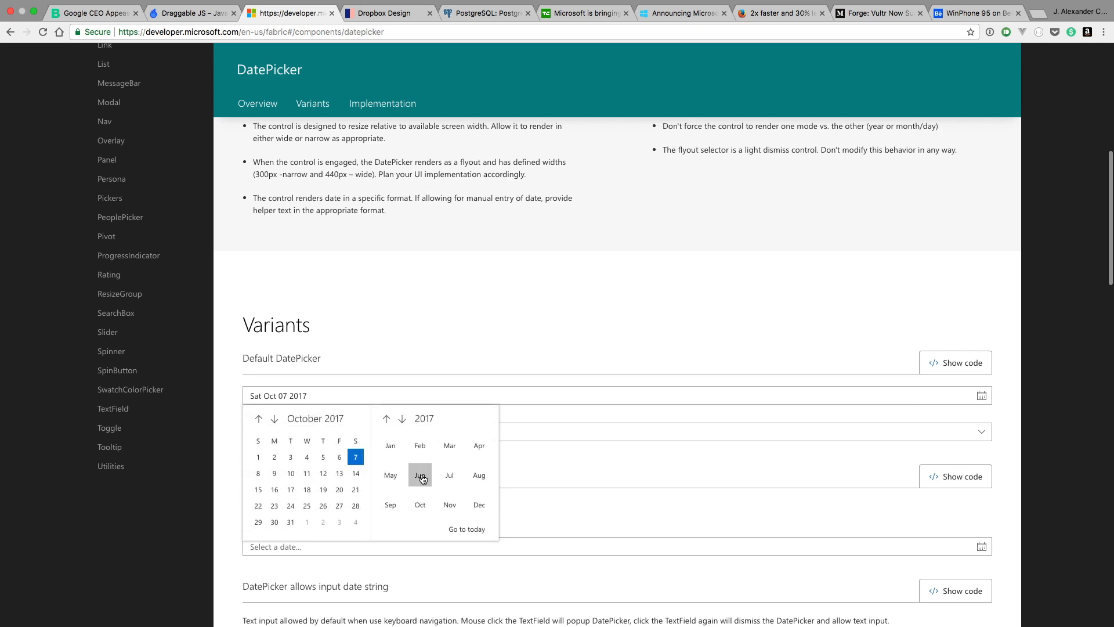
{"action": "left_click", "coordinate": [419, 476]}
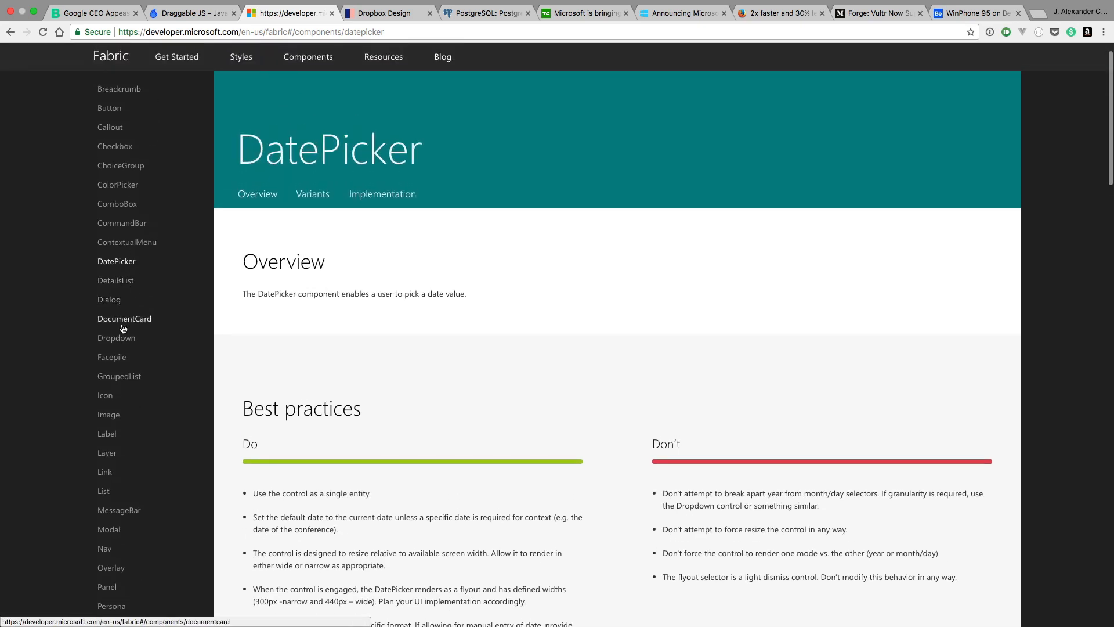
- Go to the DocumentCard page and view its default and multi-item card variants
{"action": "left_click", "coordinate": [124, 318]}
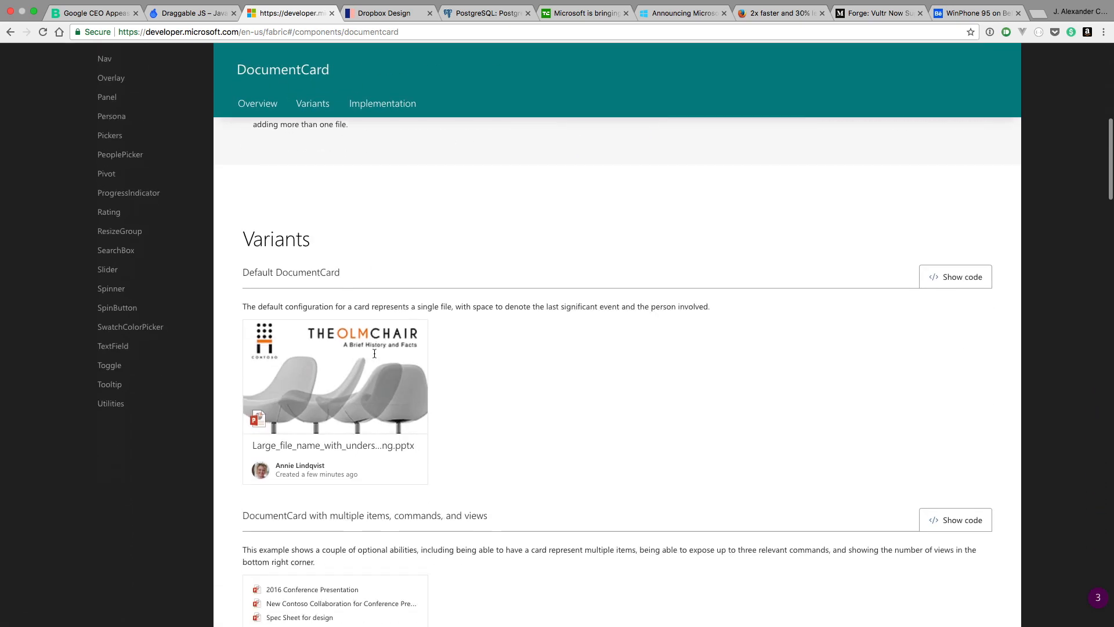
{"action": "scroll", "scroll_direction": "down", "scroll_amount": 3}
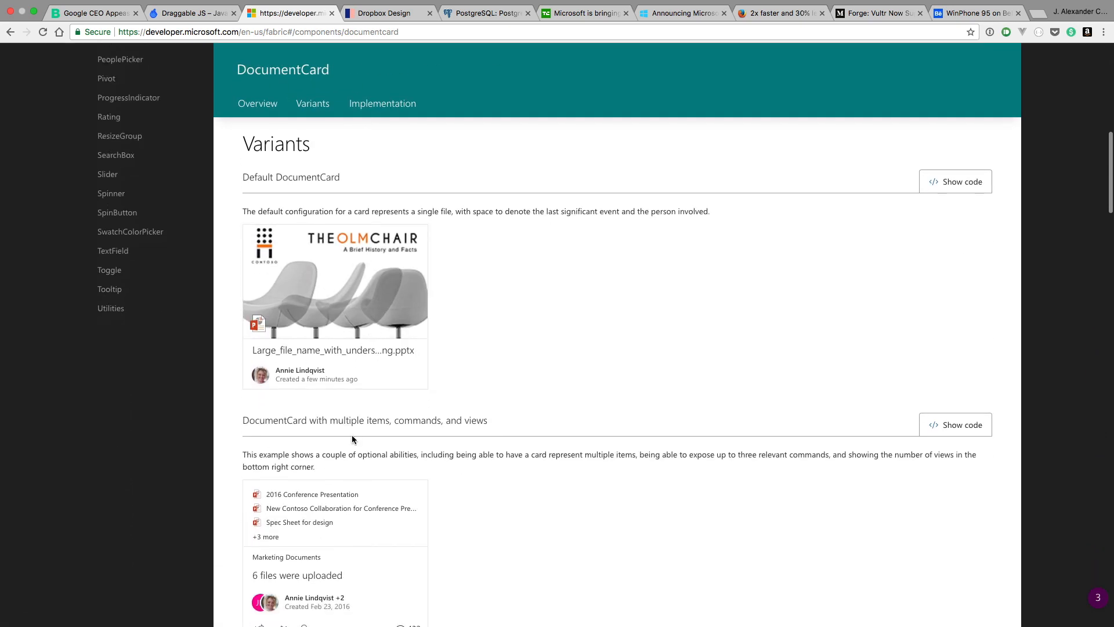
{"action": "scroll", "scroll_direction": "down", "scroll_amount": 3}
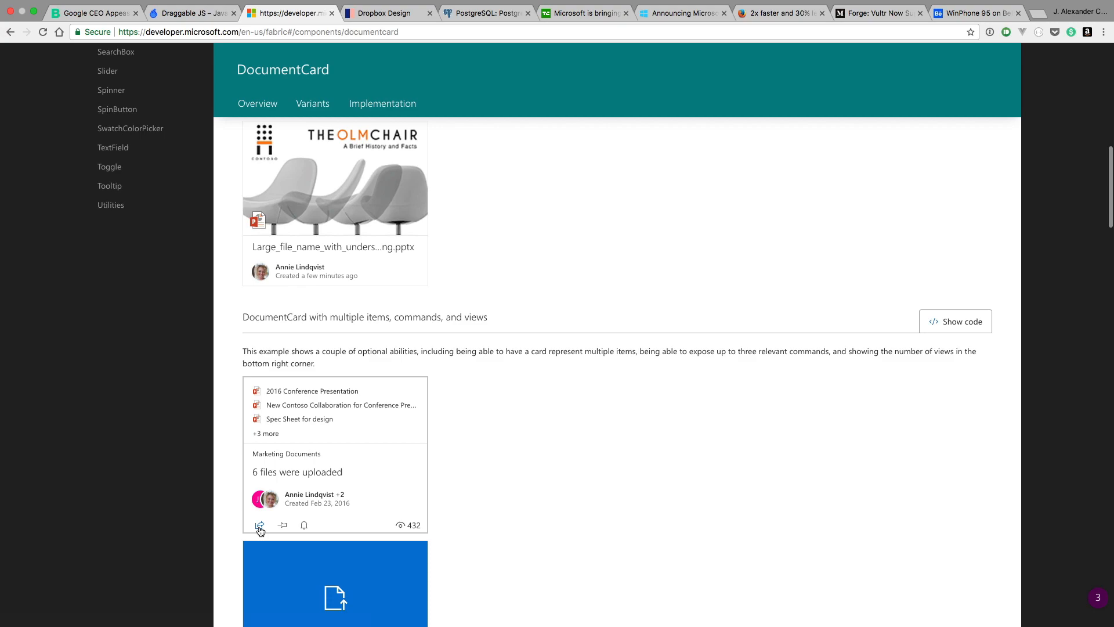